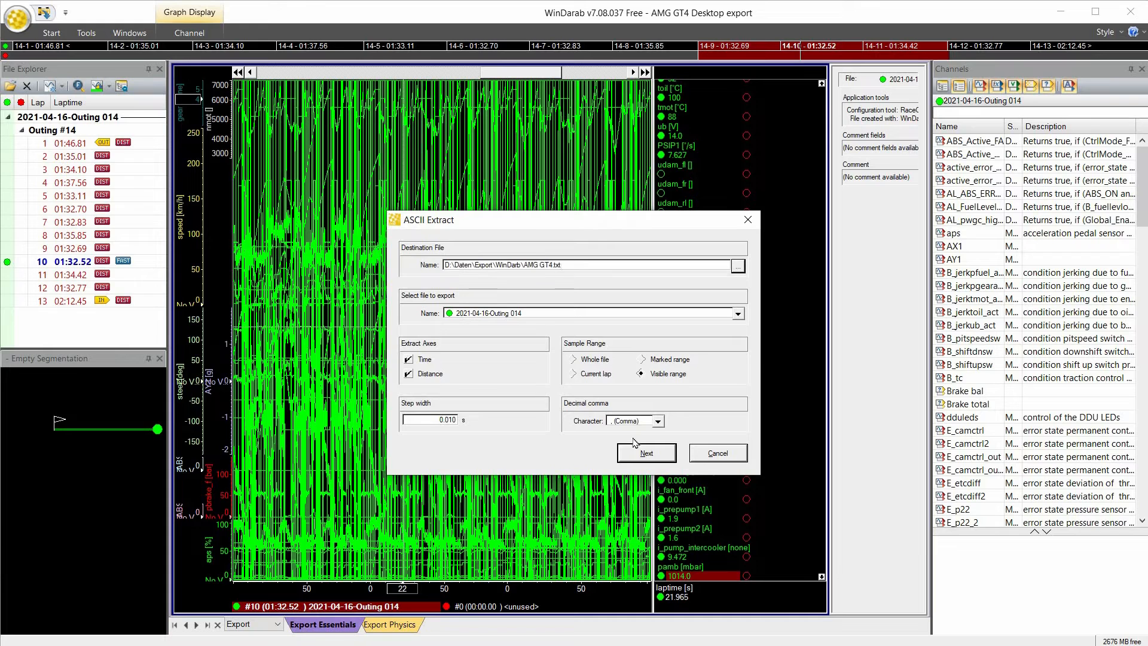
# - Proceed with the ASCII extract to AMG GT4.txt using the visible range and 0.010 s step width
pyautogui.click(646, 452)
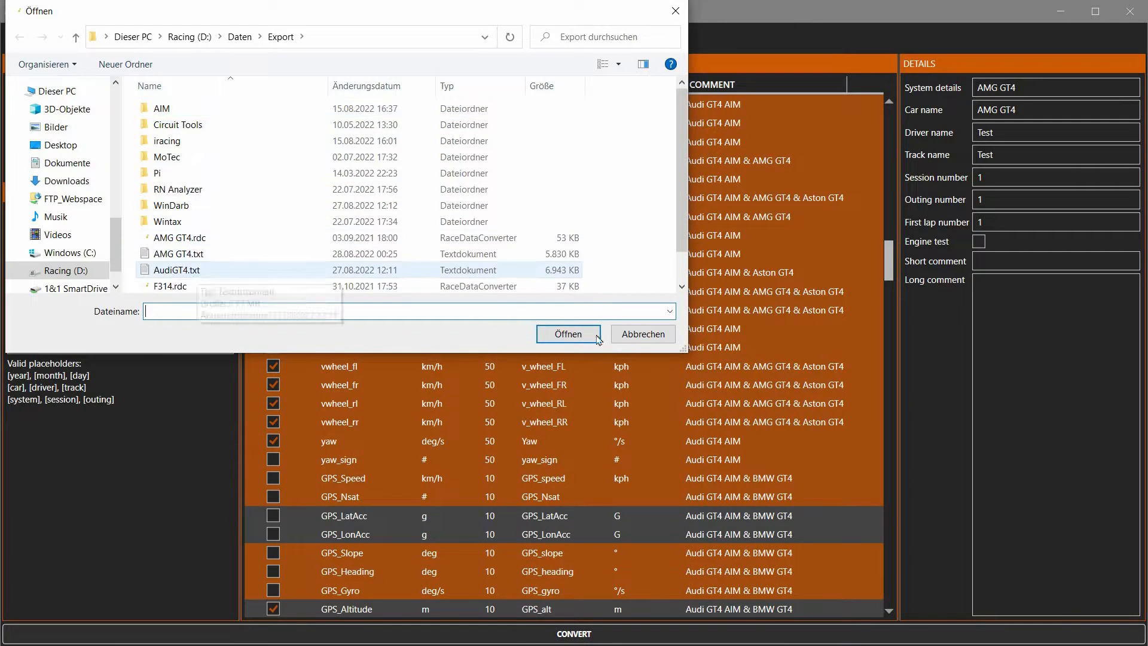
# - Convert AMG GT4.txt from WinDarab text into Pi TOOLBOX EU format
pyautogui.click(568, 334)
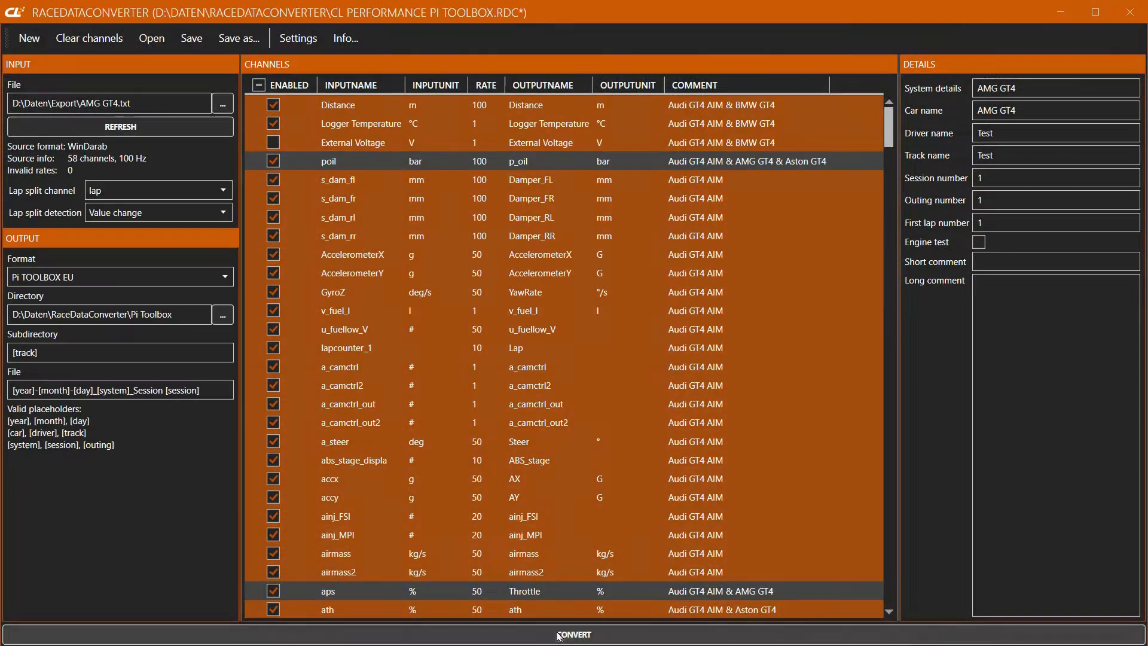
pyautogui.click(574, 634)
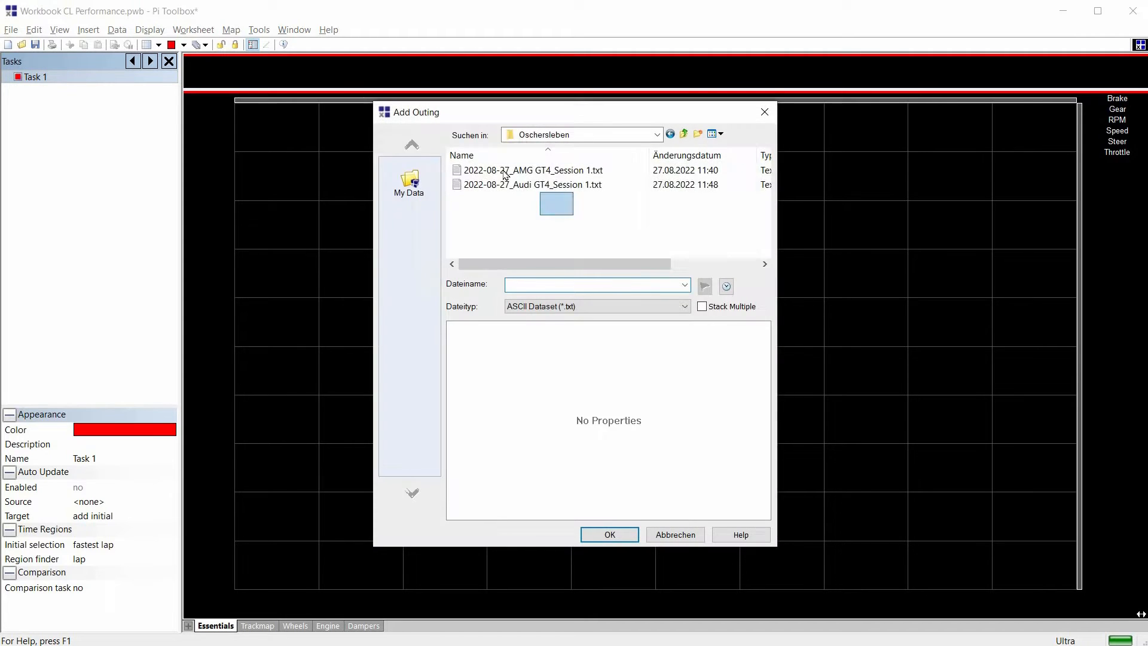
# - Add both Oschersleben .txt outings and select the AMG GT4 lap 3 to overlay against Audi GT4 lap 5
pyautogui.click(609, 535)
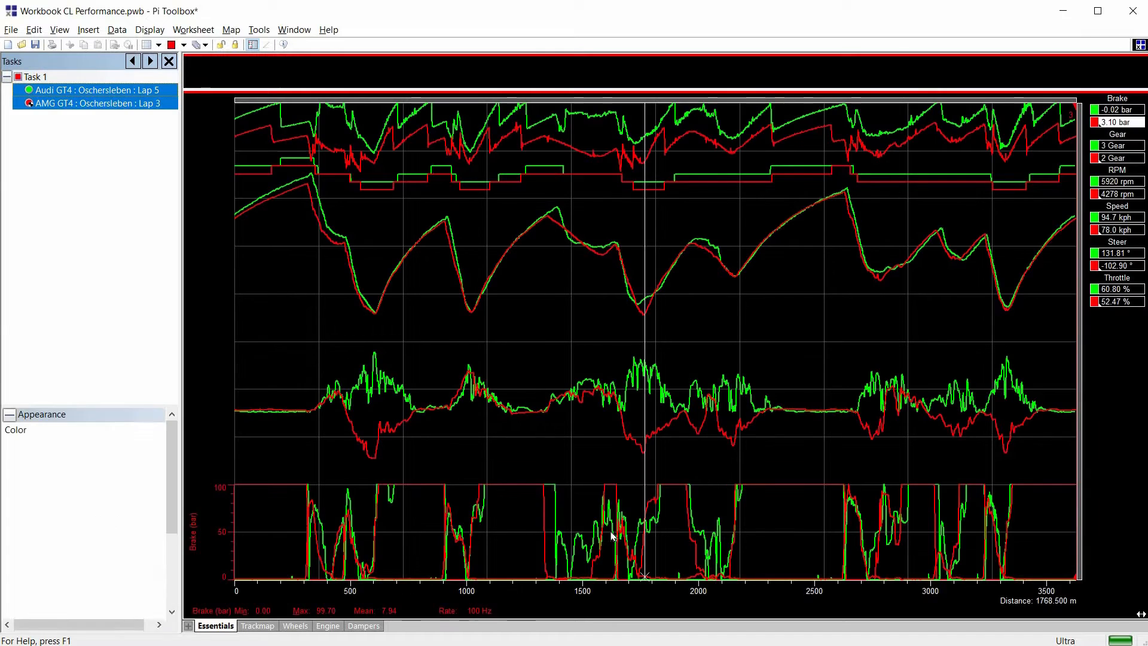
pyautogui.click(84, 102)
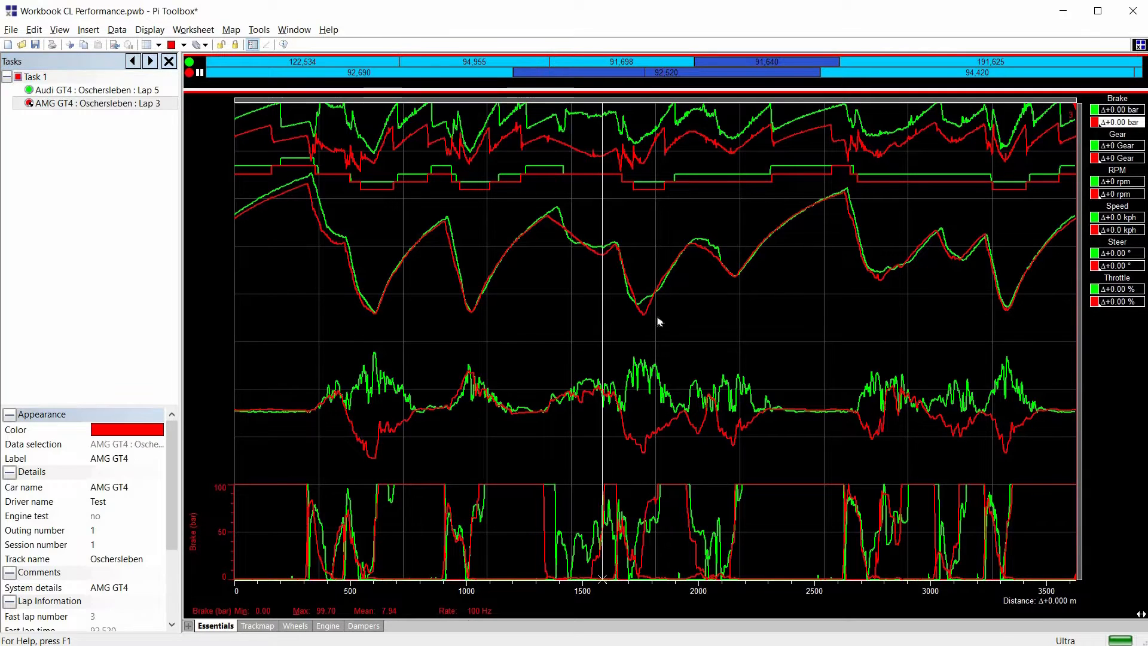
pyautogui.click(257, 626)
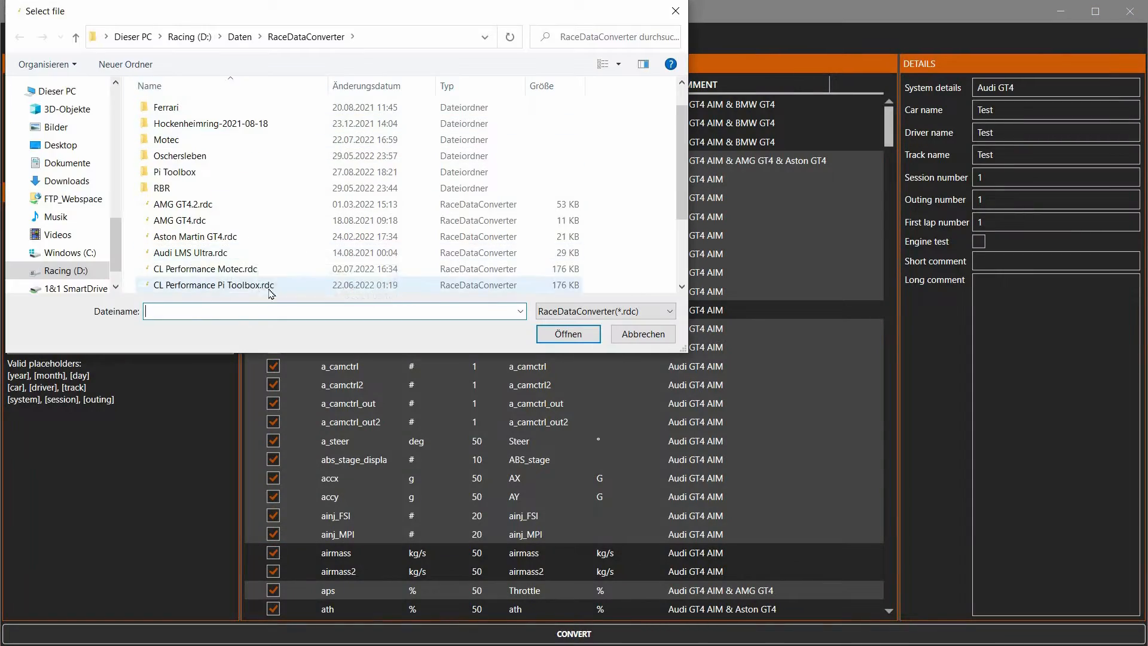
# - Convert AudiGT4.txt to MoTeC log format using the CL Performance Motec.rdc setup
pyautogui.click(567, 334)
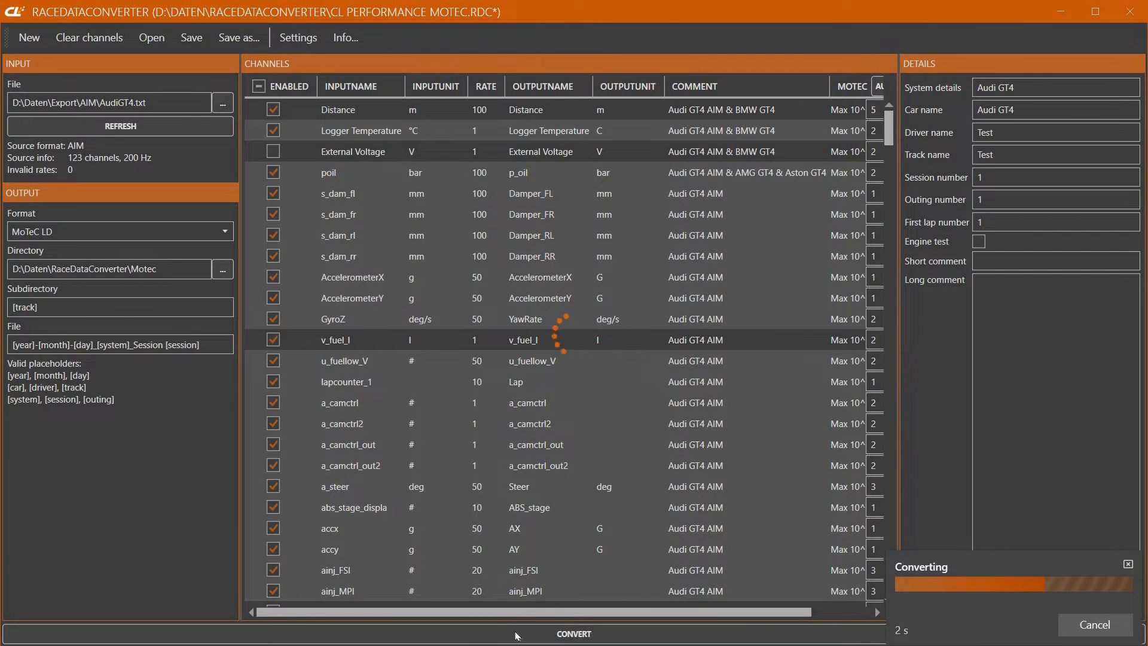
pyautogui.click(573, 634)
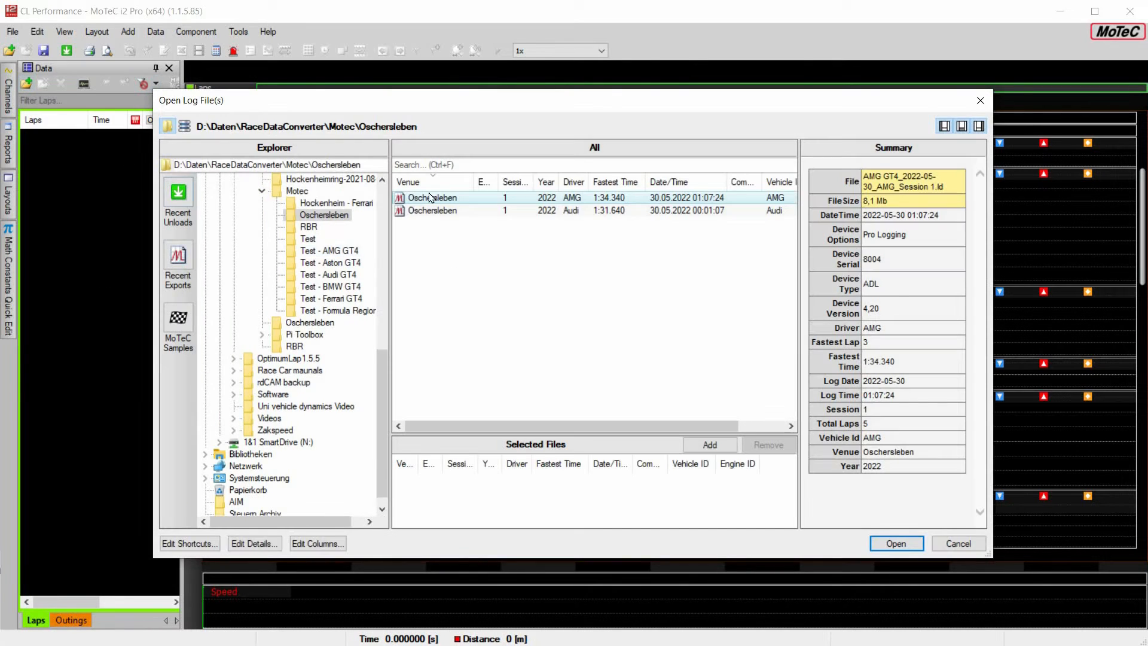
# - Load both Oschersleben logs and view AMG lap 3 against Audi lap 4 on the Trackmap and Essentials worksheets
pyautogui.click(896, 543)
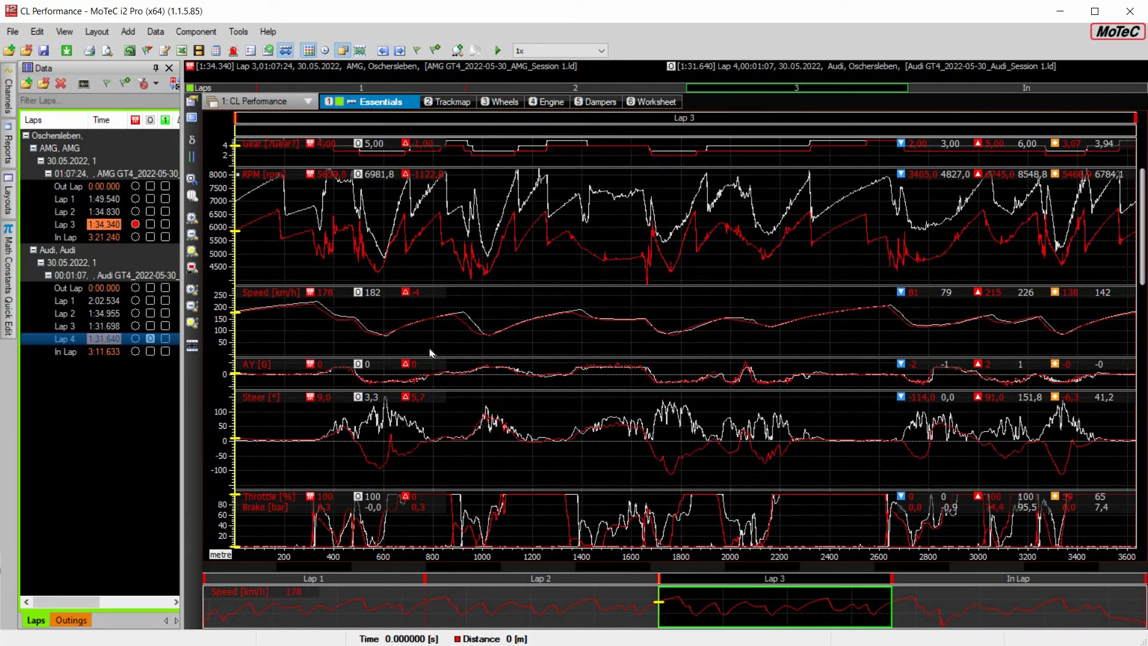
pyautogui.click(434, 101)
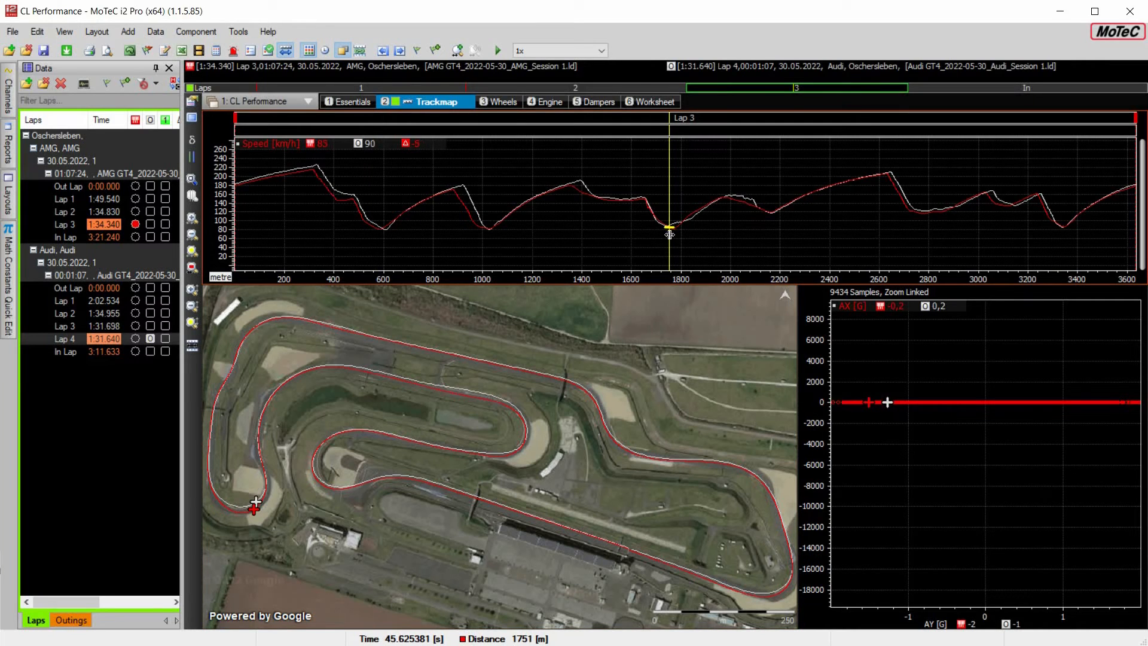
pyautogui.click(347, 102)
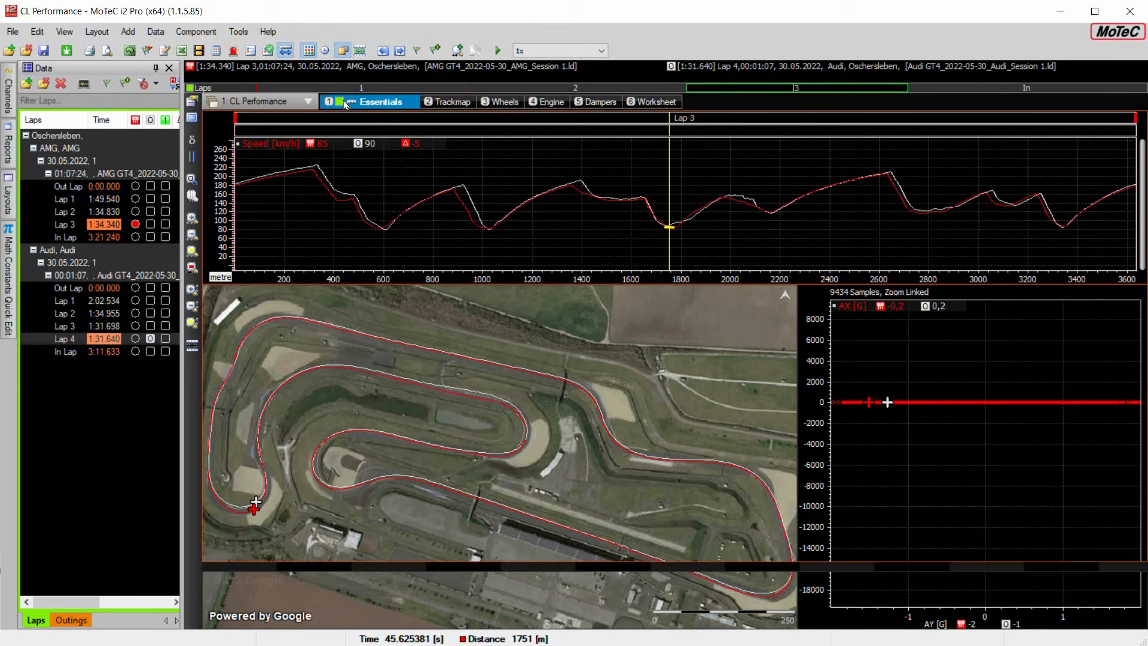